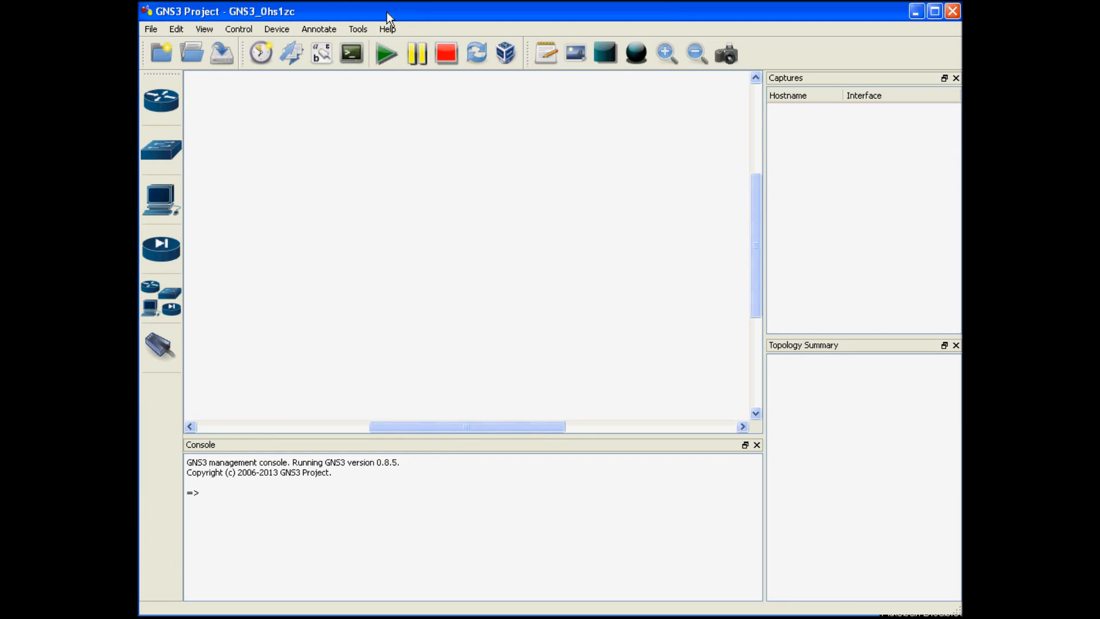
pyautogui.moveTo(371, 173)
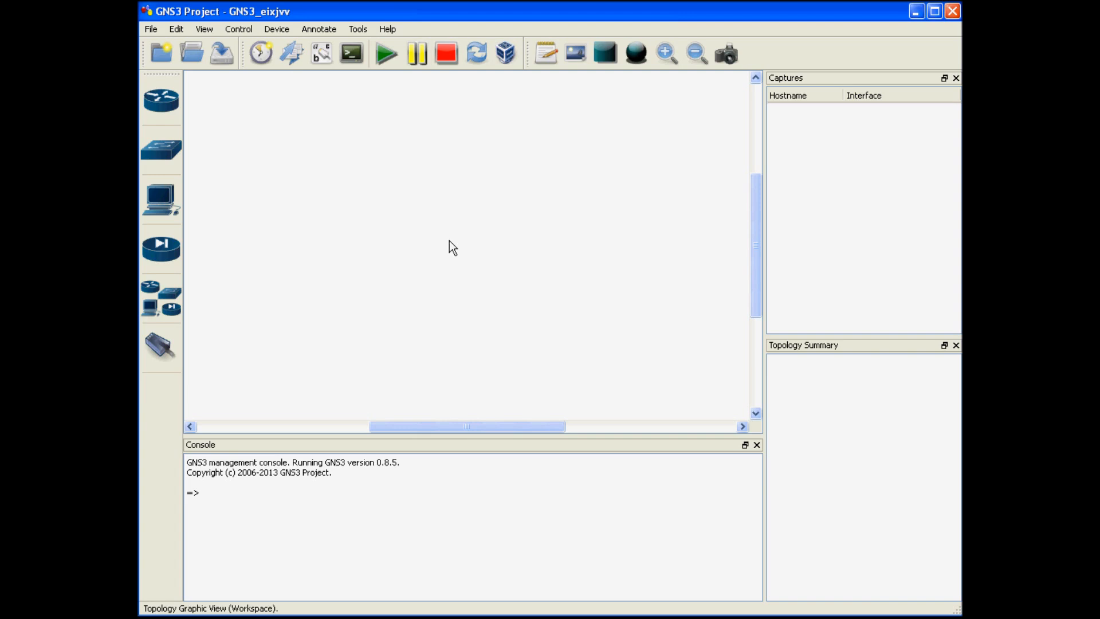
pyautogui.moveTo(185, 121)
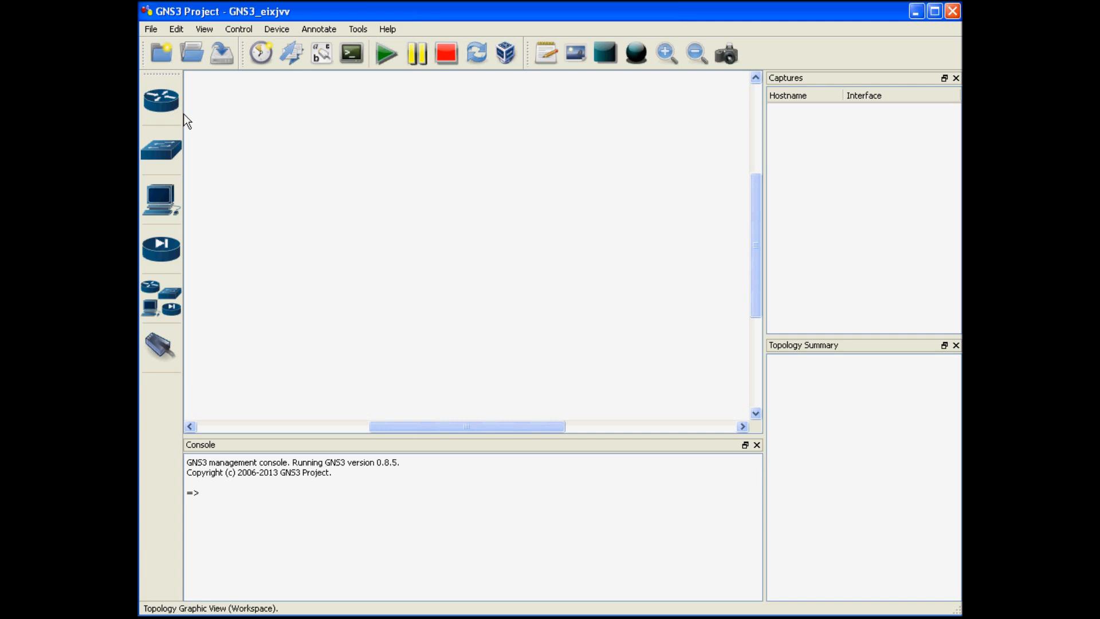
pyautogui.moveTo(424, 18)
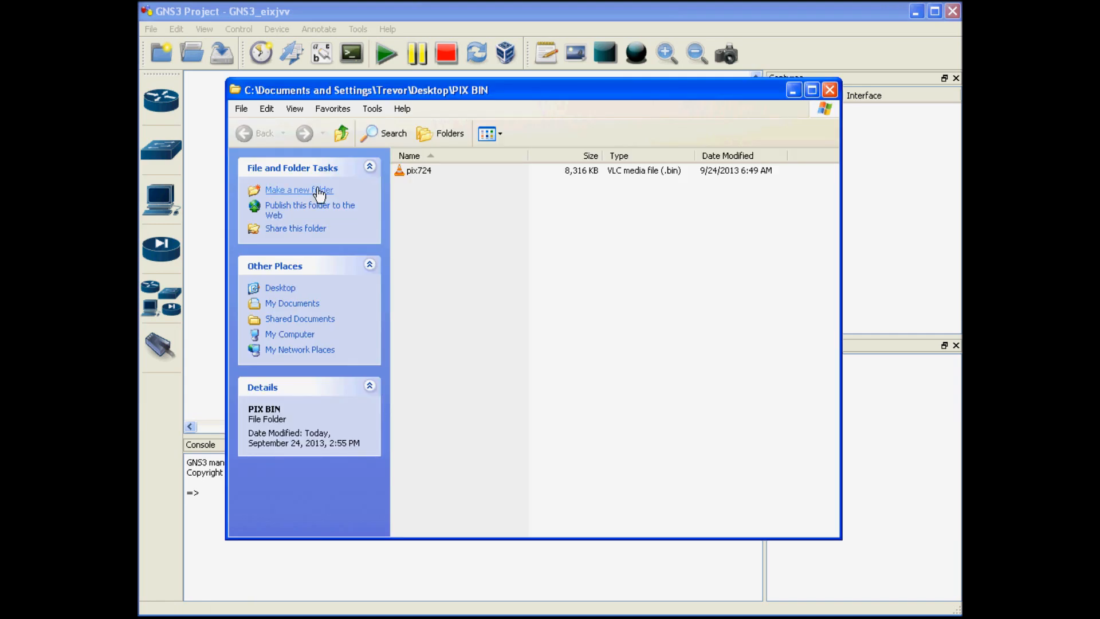
# - Close the PIX BIN folder window containing pix724, returning to the GNS3 workspace
pyautogui.click(420, 171)
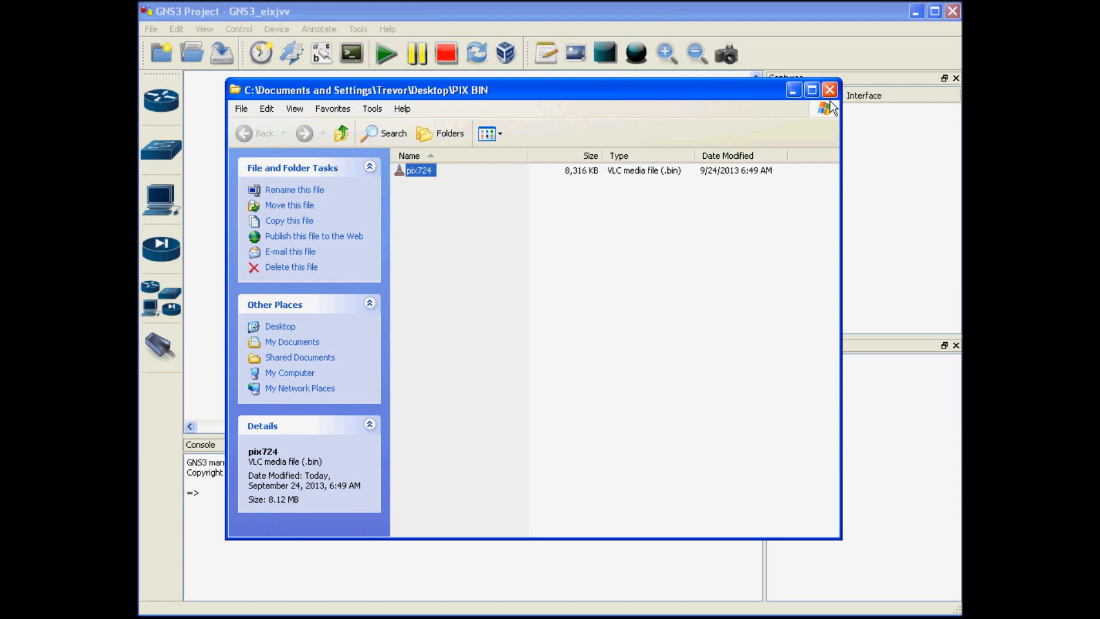
pyautogui.click(830, 90)
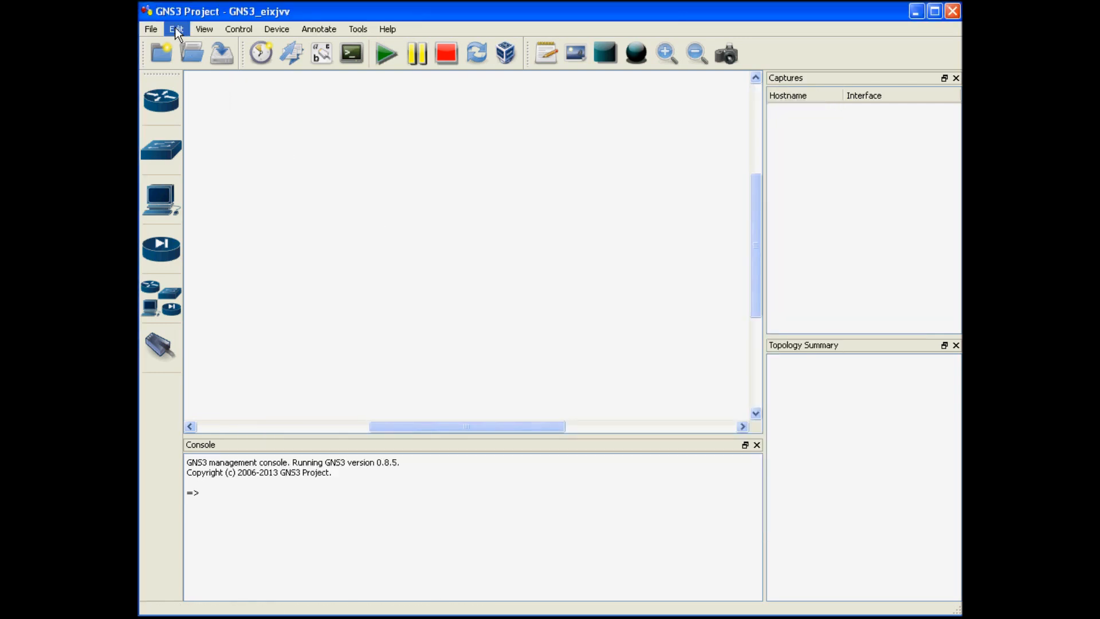
# - In Edit > Preferences > Qemu > PIX, begin entering PIX as the identifier name
pyautogui.click(175, 28)
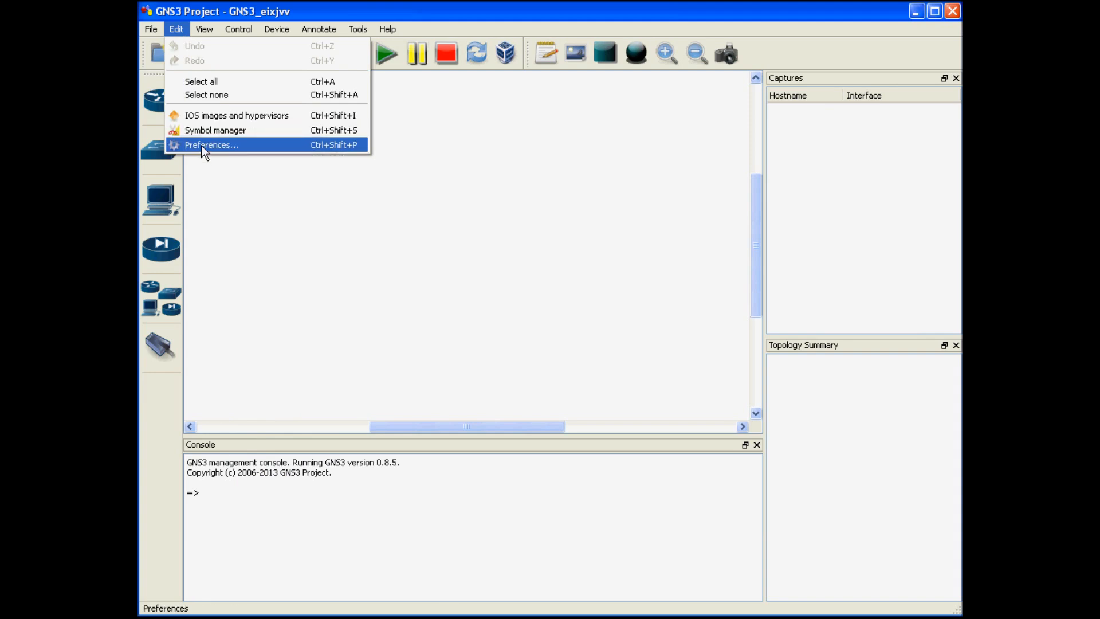
pyautogui.click(211, 145)
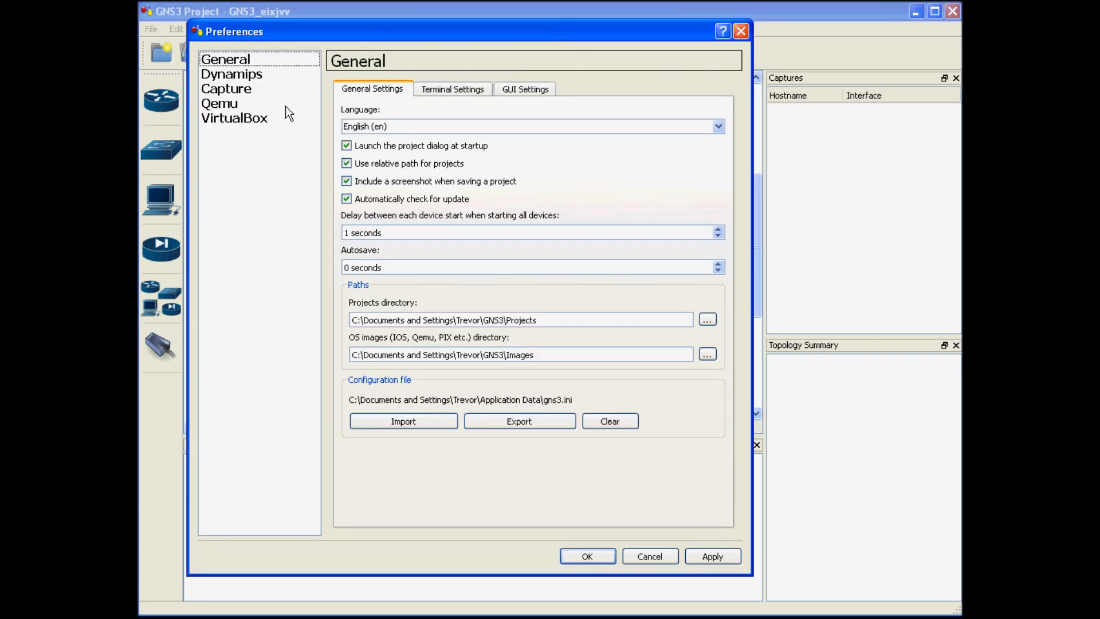
pyautogui.click(220, 104)
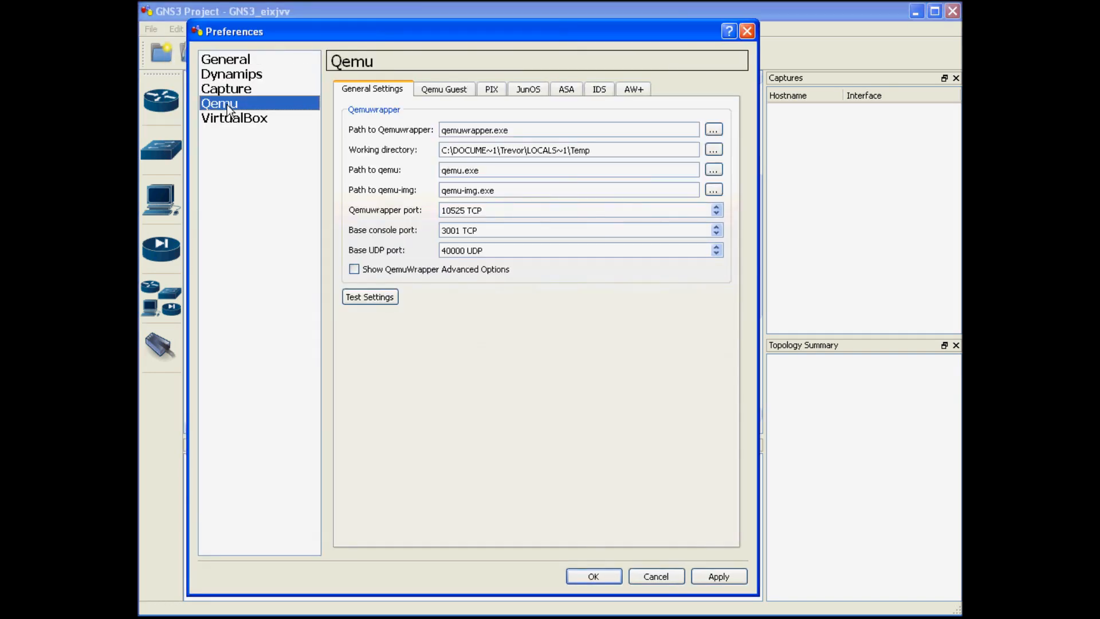
pyautogui.click(491, 89)
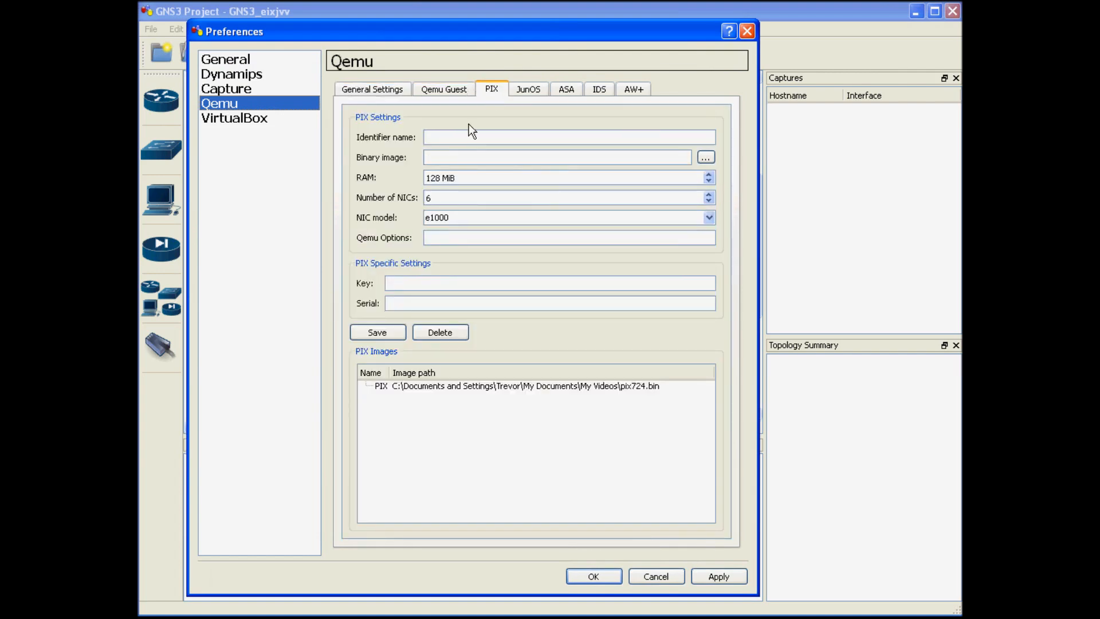
pyautogui.click(569, 136)
pyautogui.write('PIX')
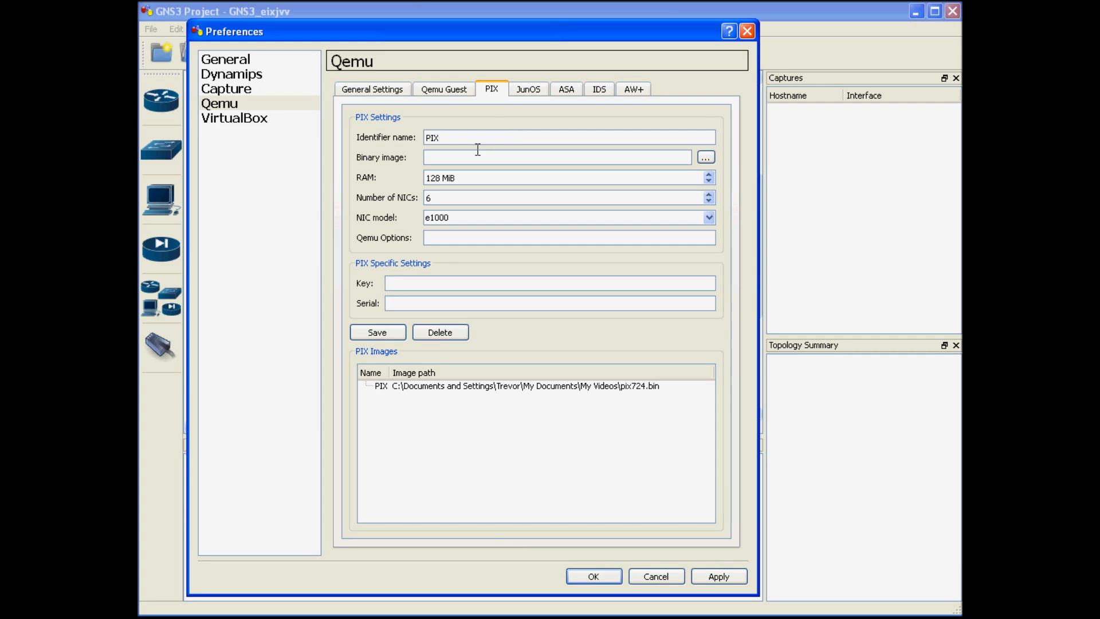
# - Select Desktop > PIX BIN > pix724.bin as the PIX binary image
pyautogui.click(705, 157)
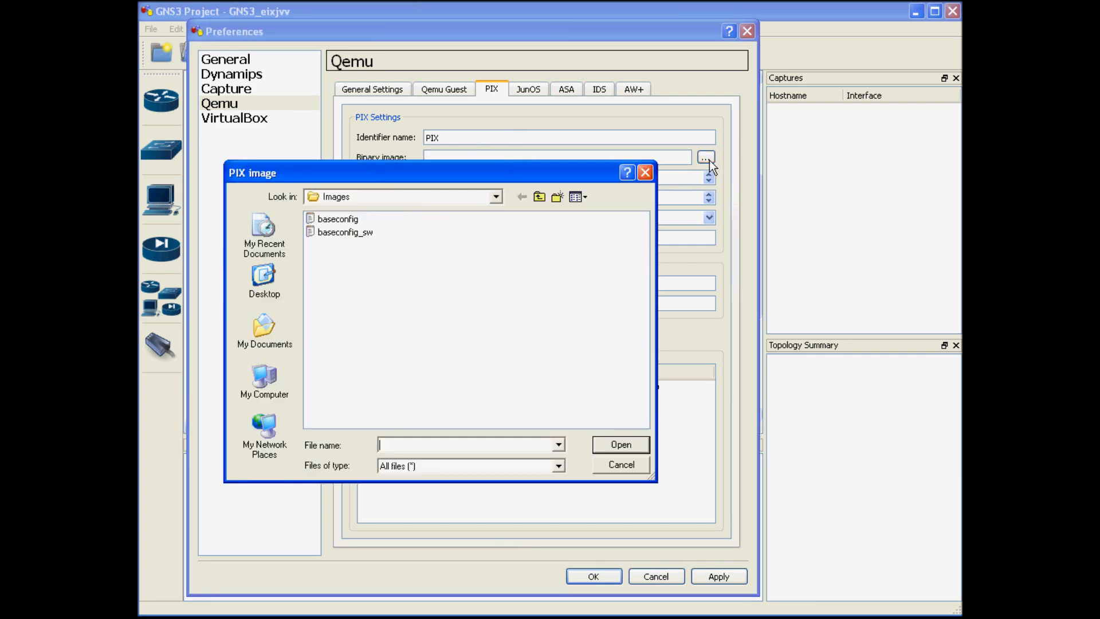
pyautogui.click(265, 281)
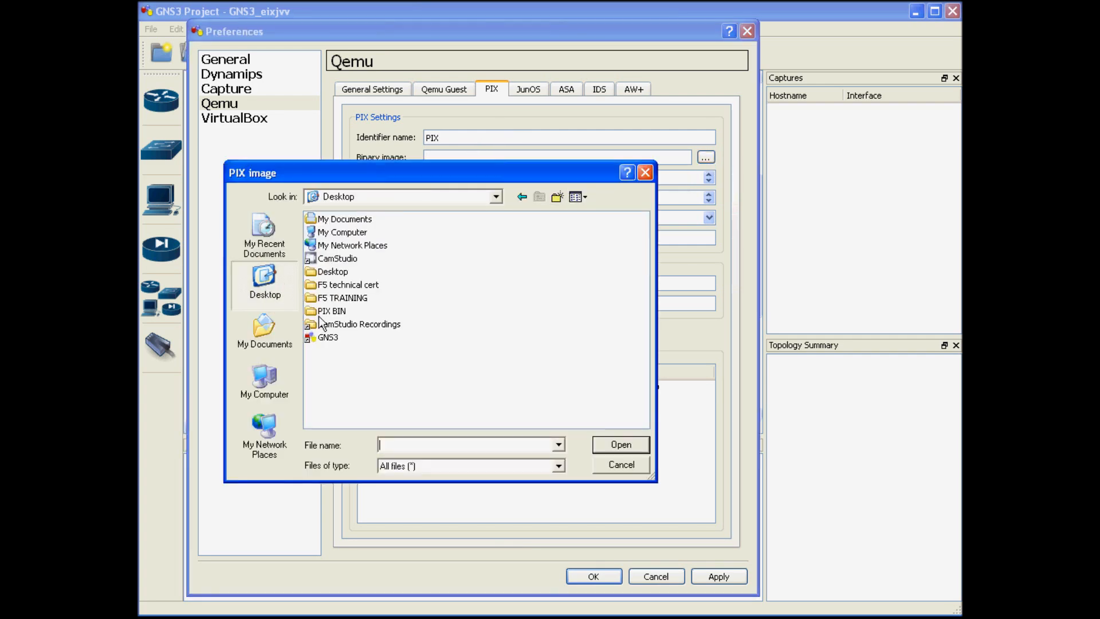
pyautogui.doubleClick(332, 311)
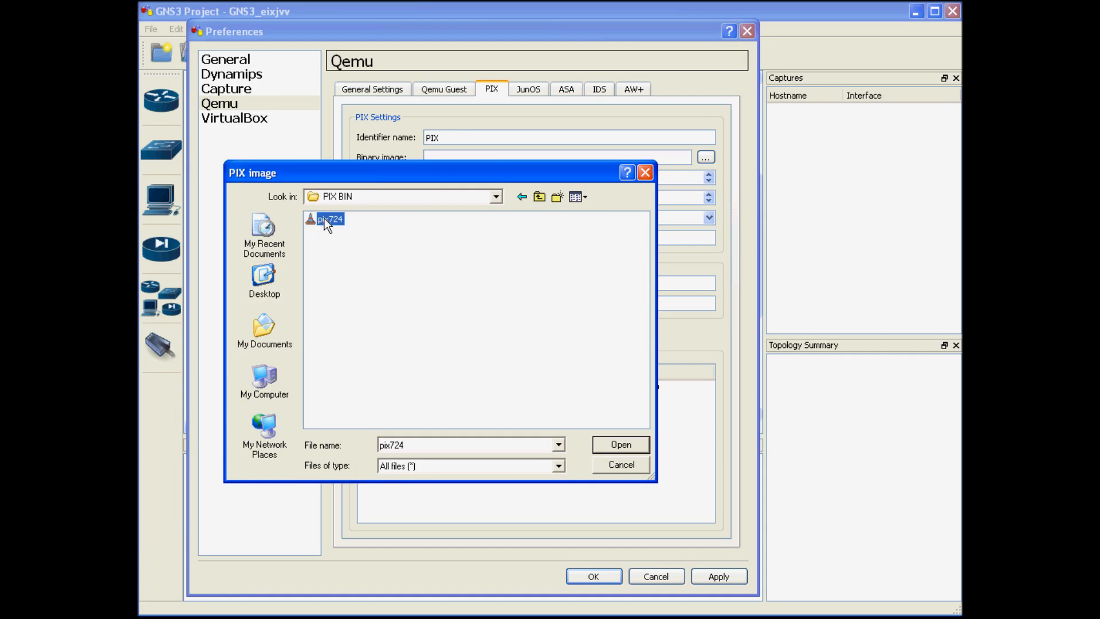
pyautogui.click(620, 445)
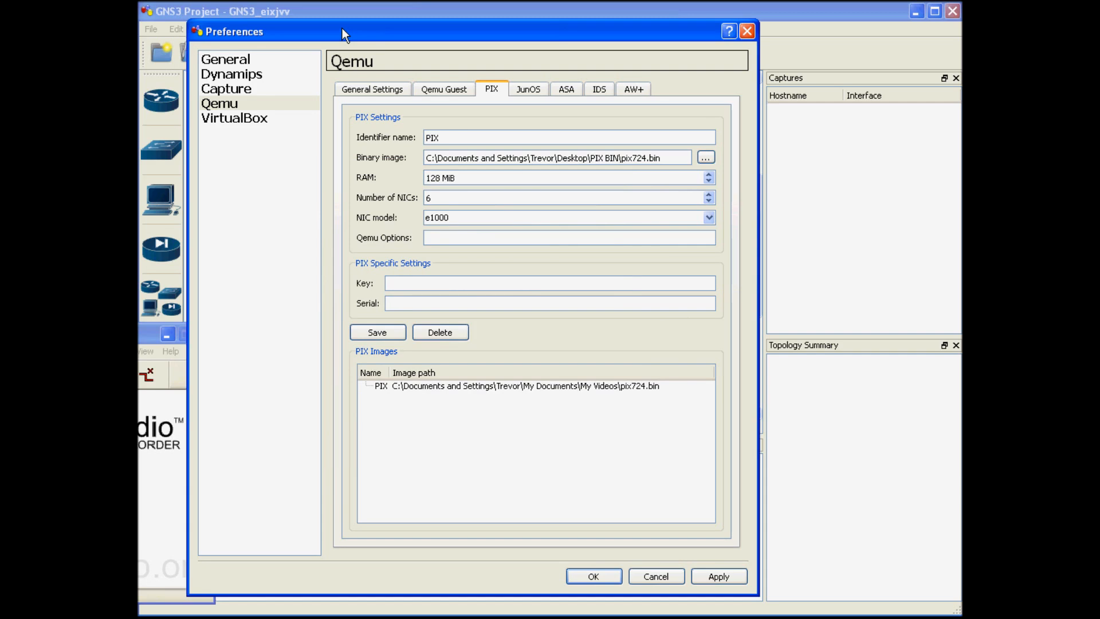
pyautogui.moveTo(389, 350)
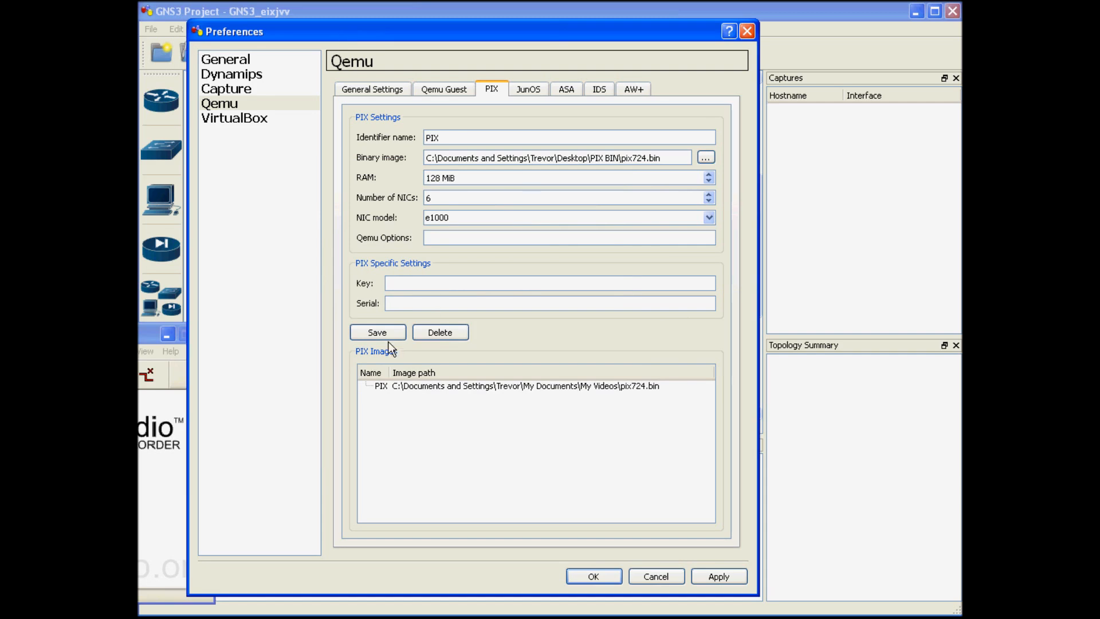
# - Save the PIX image settings, acknowledge the confirmation, and accept the preferences
pyautogui.click(377, 332)
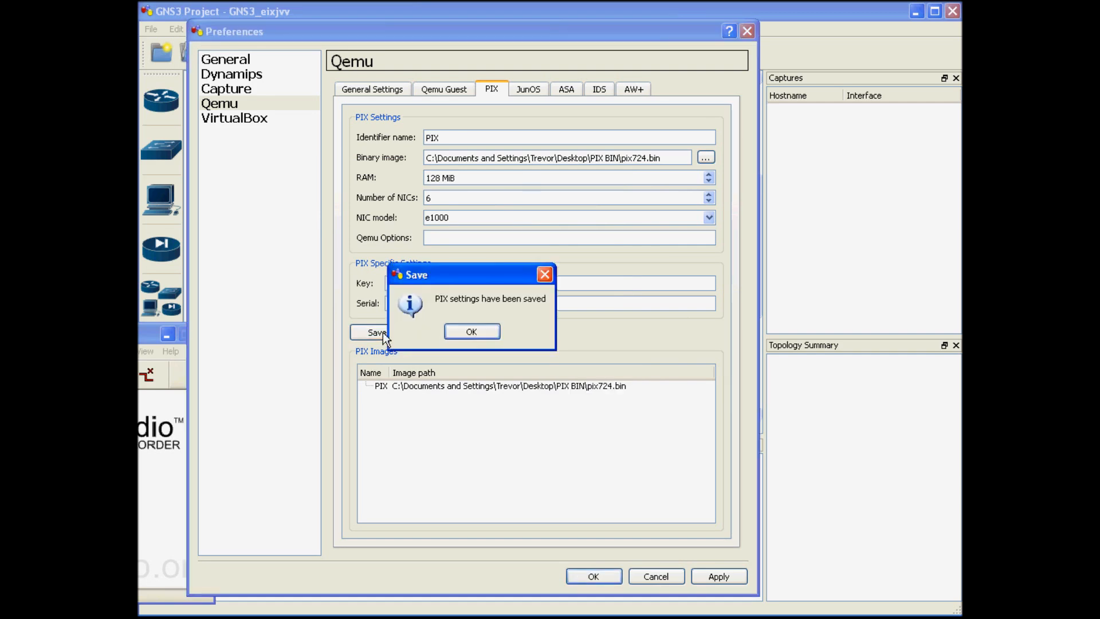
pyautogui.click(471, 331)
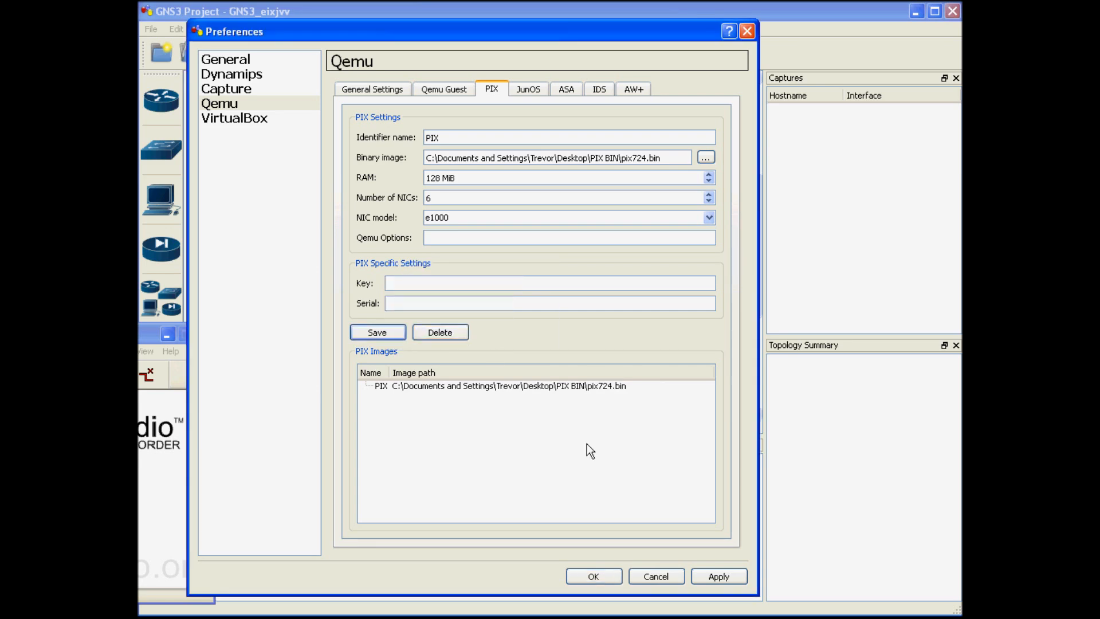
pyautogui.click(593, 576)
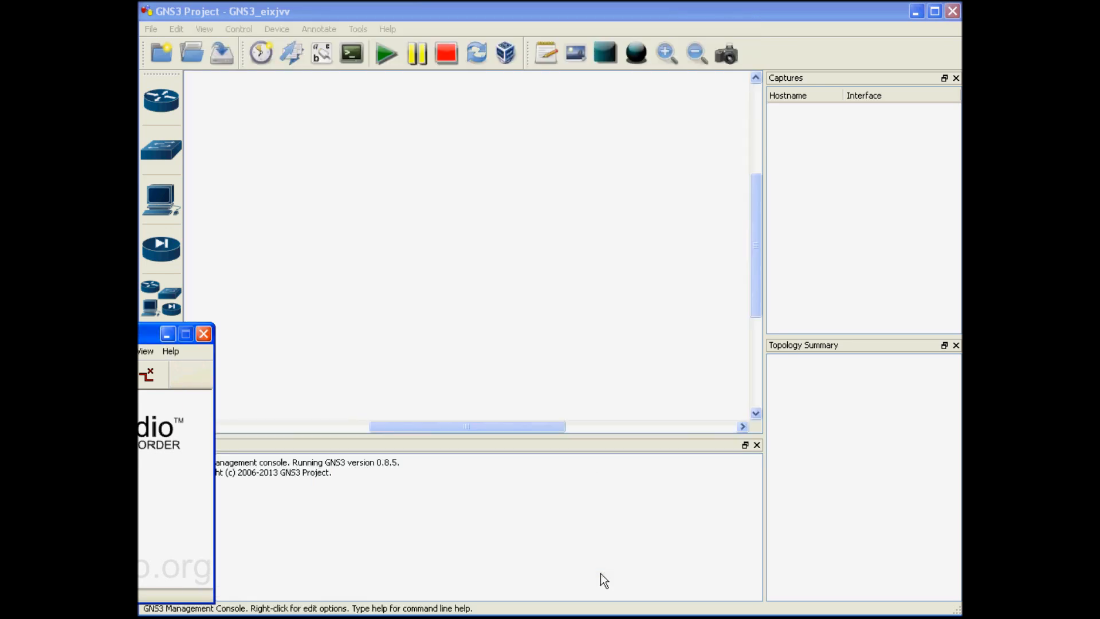
# - Add a PIX firewall node (PIX1) from the security devices list to the workspace
pyautogui.click(161, 249)
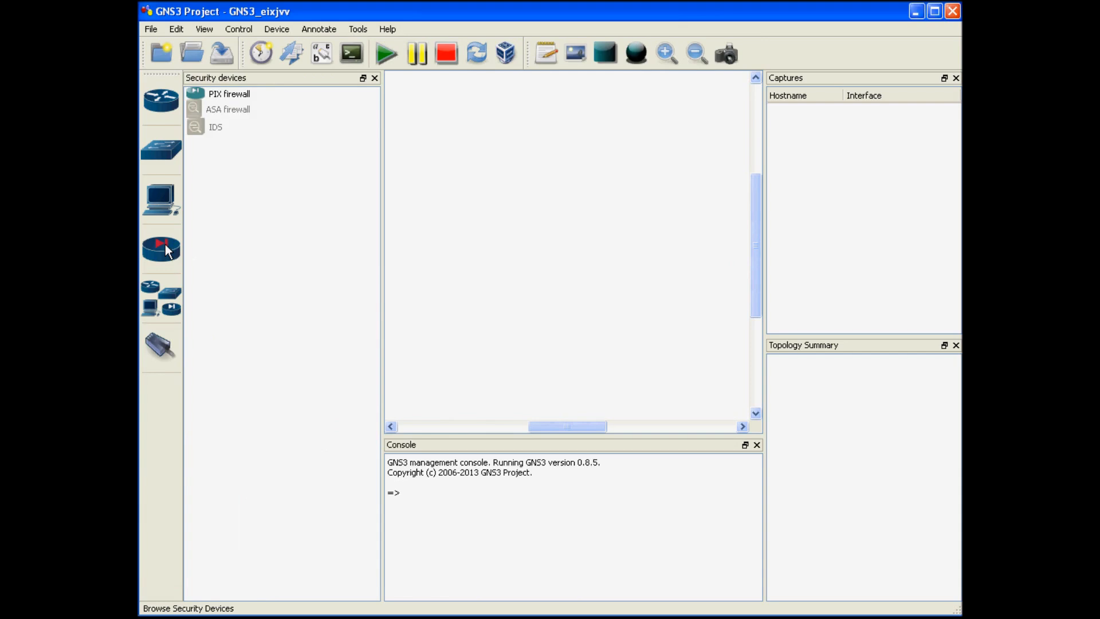
pyautogui.click(229, 93)
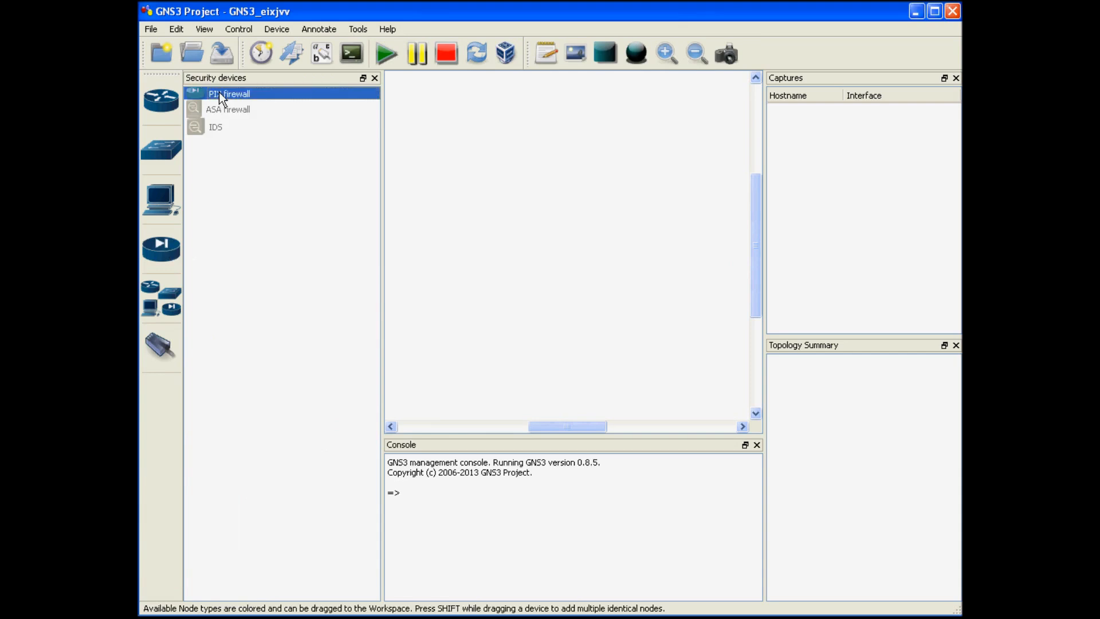
pyautogui.moveTo(220, 99)
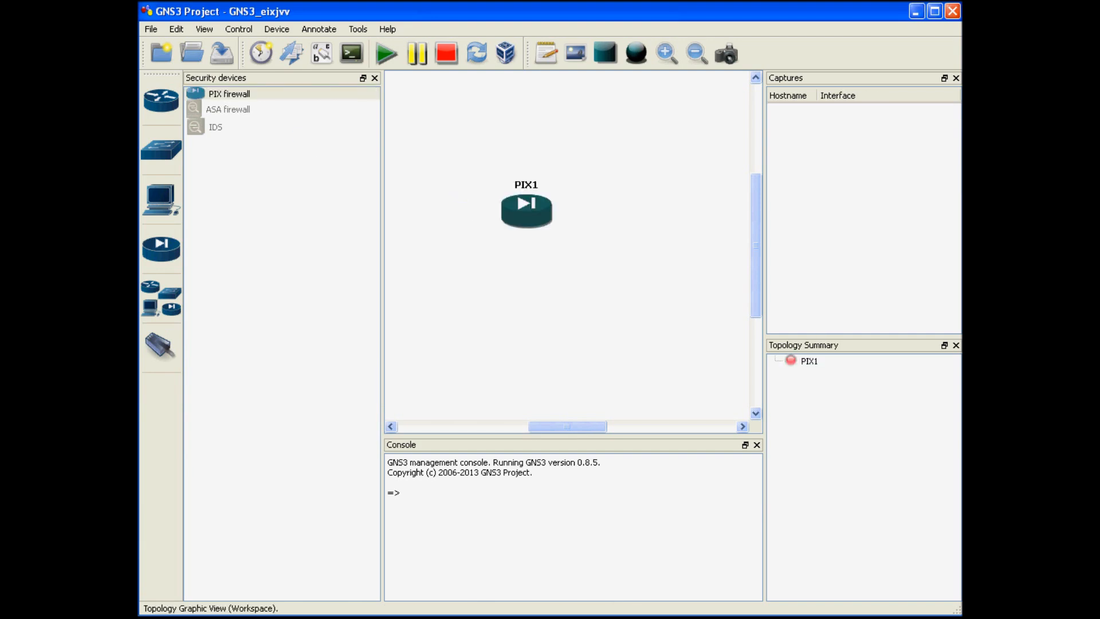
pyautogui.moveTo(527, 211)
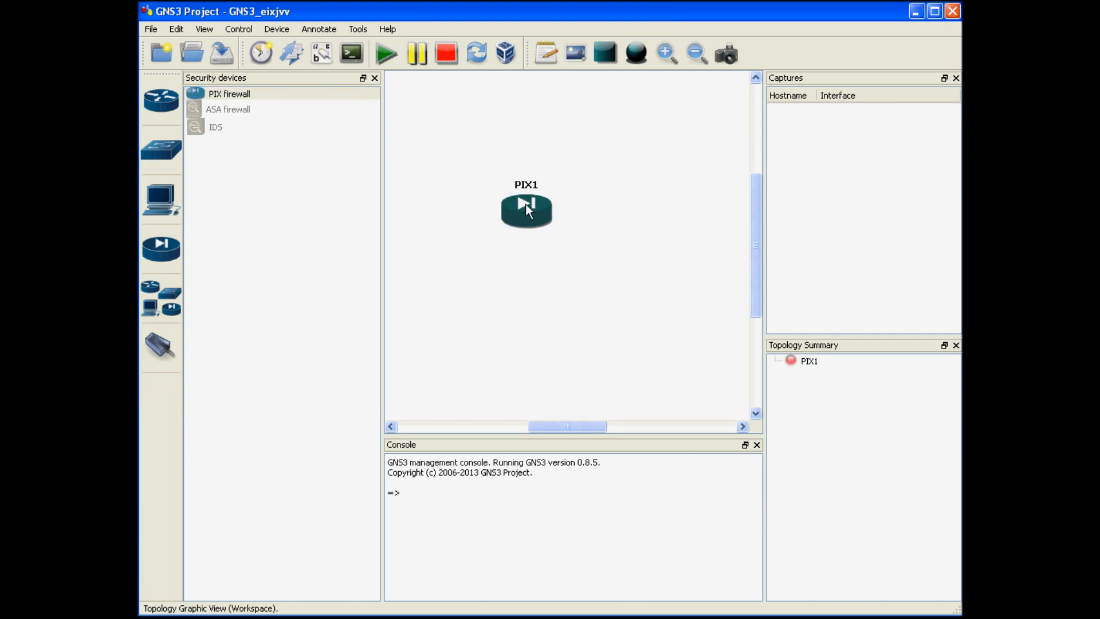
pyautogui.moveTo(526, 211)
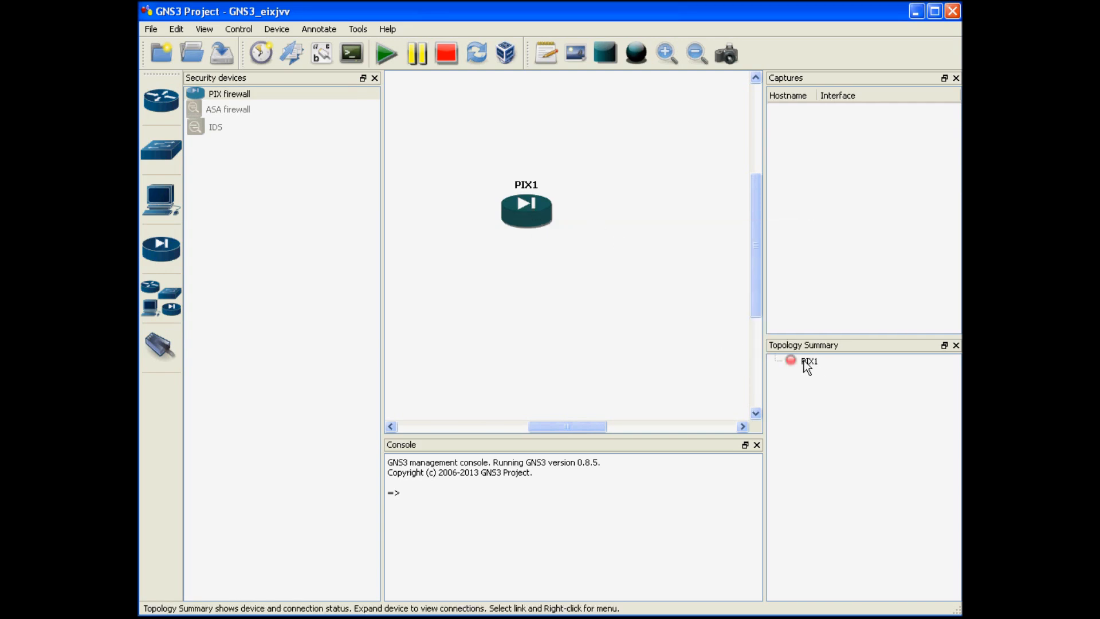
pyautogui.moveTo(777, 370)
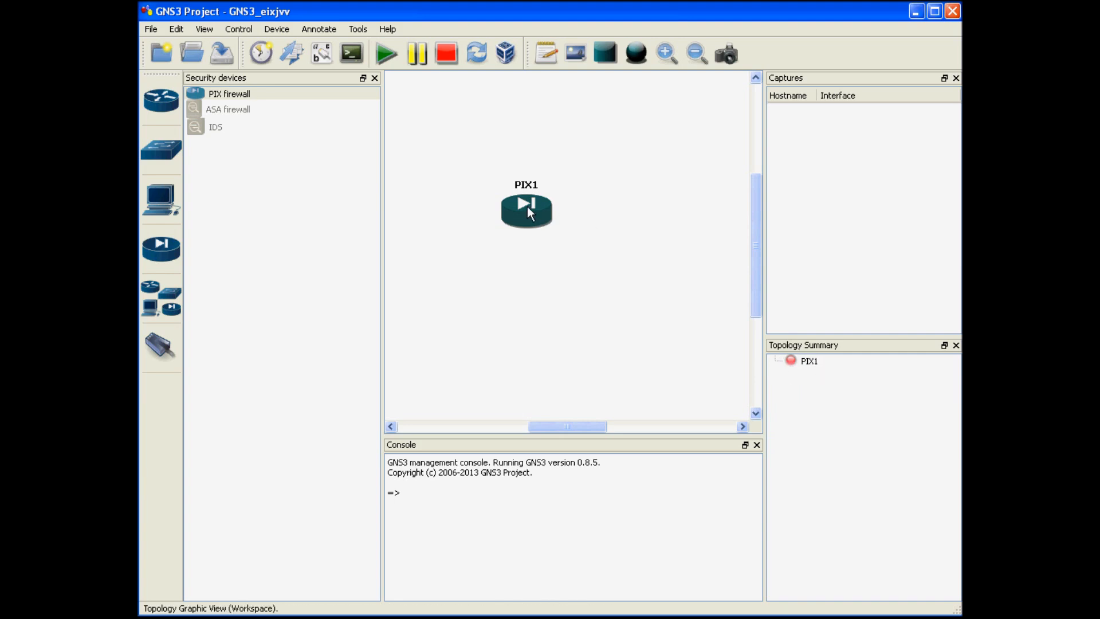
pyautogui.moveTo(788, 364)
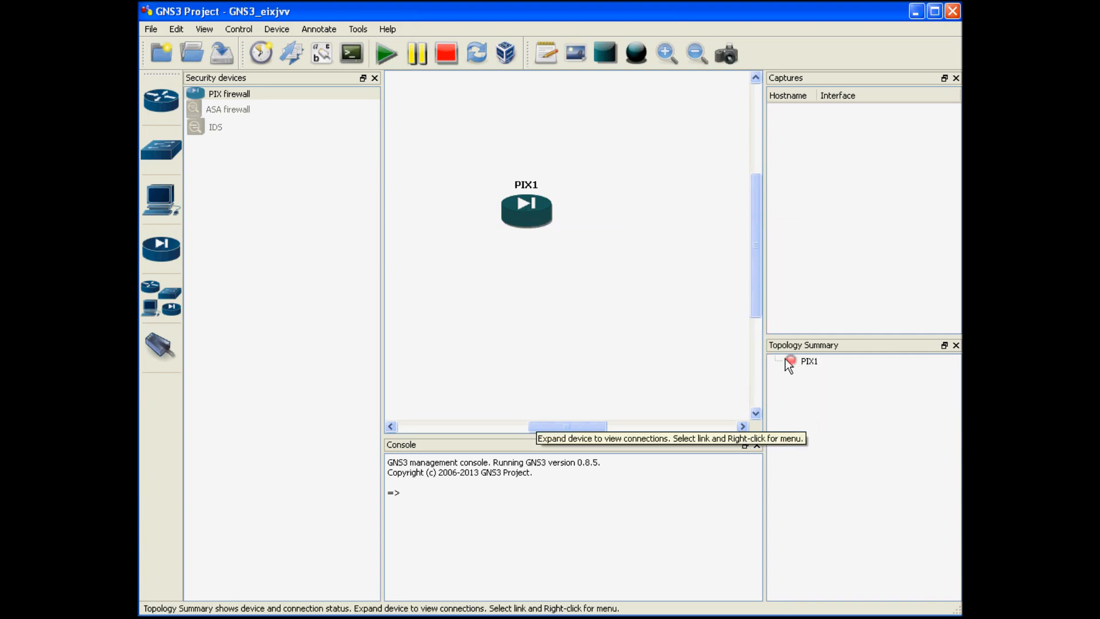
# - Start PIX1 from its context menu, then launch its console session
pyautogui.rightClick(526, 211)
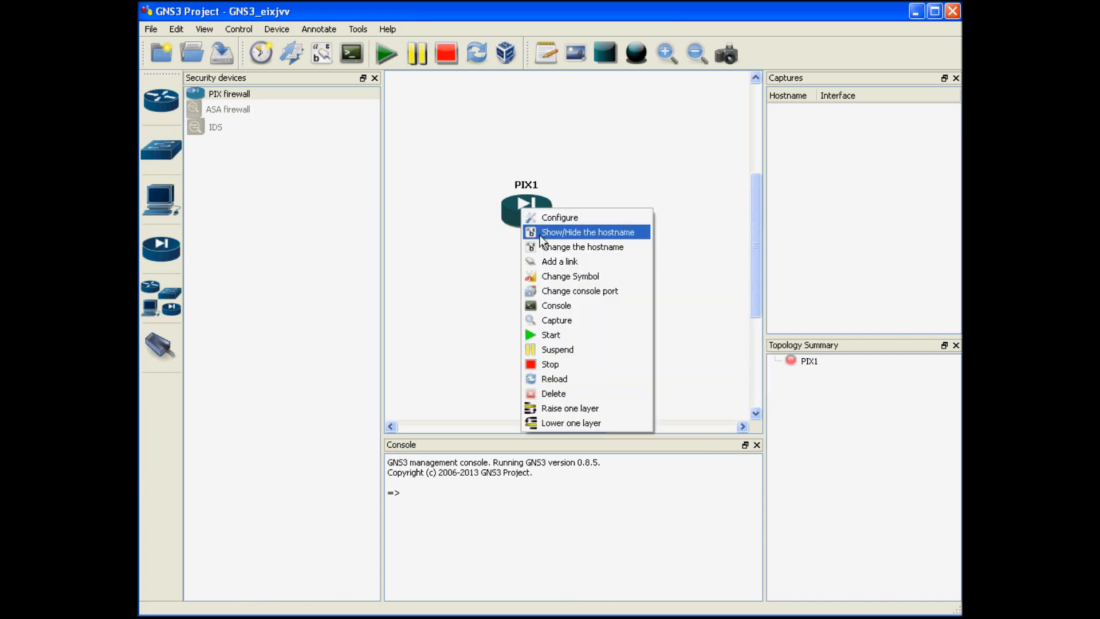
pyautogui.moveTo(552, 334)
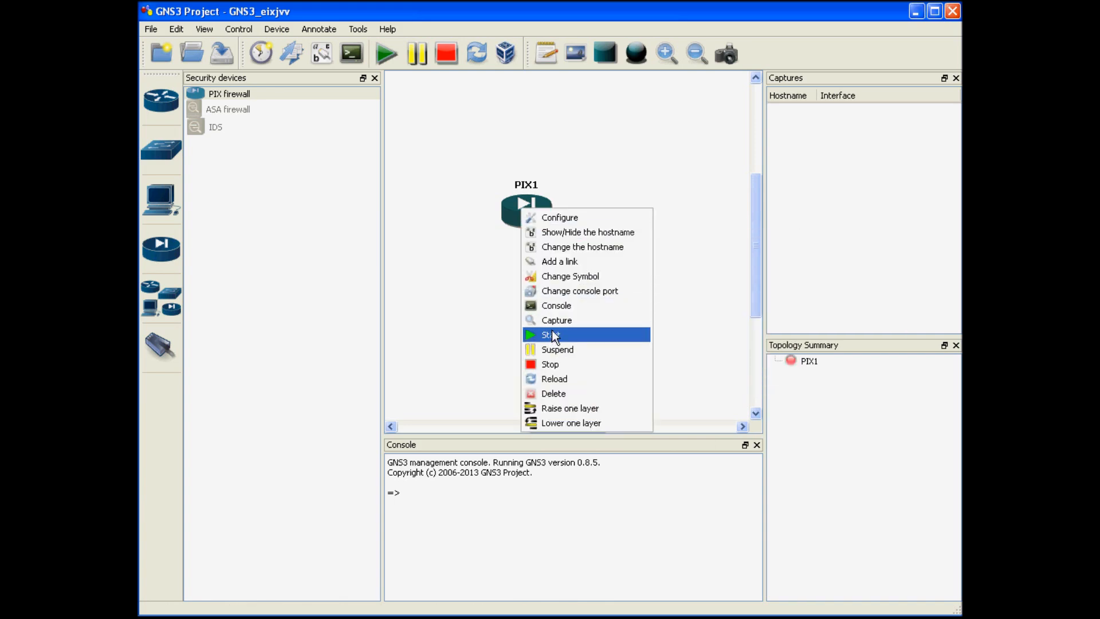
pyautogui.click(551, 334)
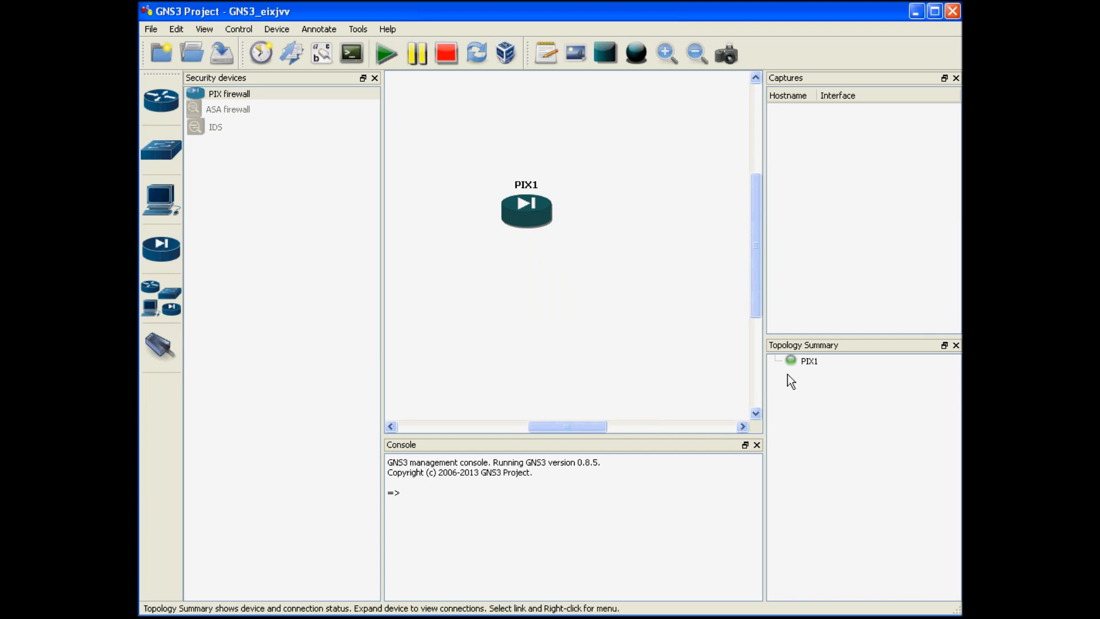
pyautogui.moveTo(526, 210)
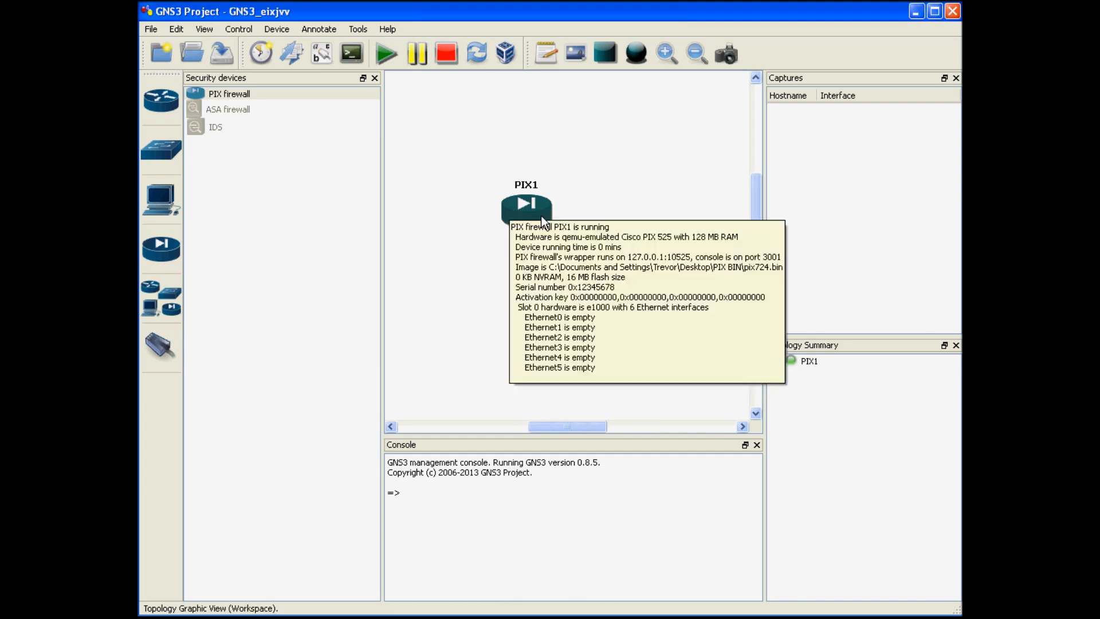
pyautogui.rightClick(525, 207)
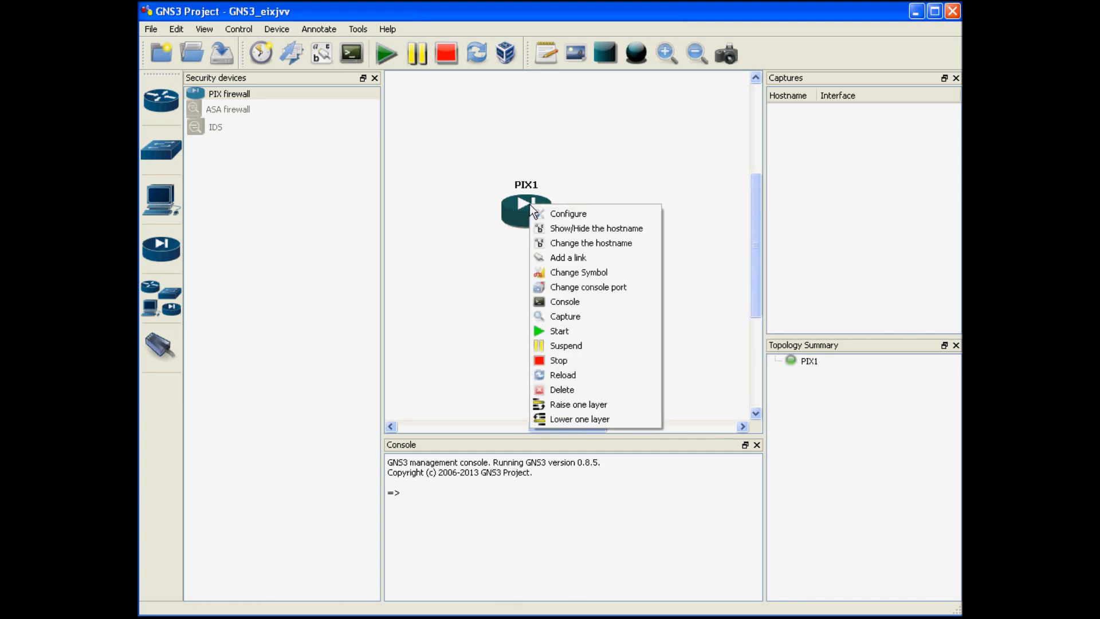
pyautogui.moveTo(565, 301)
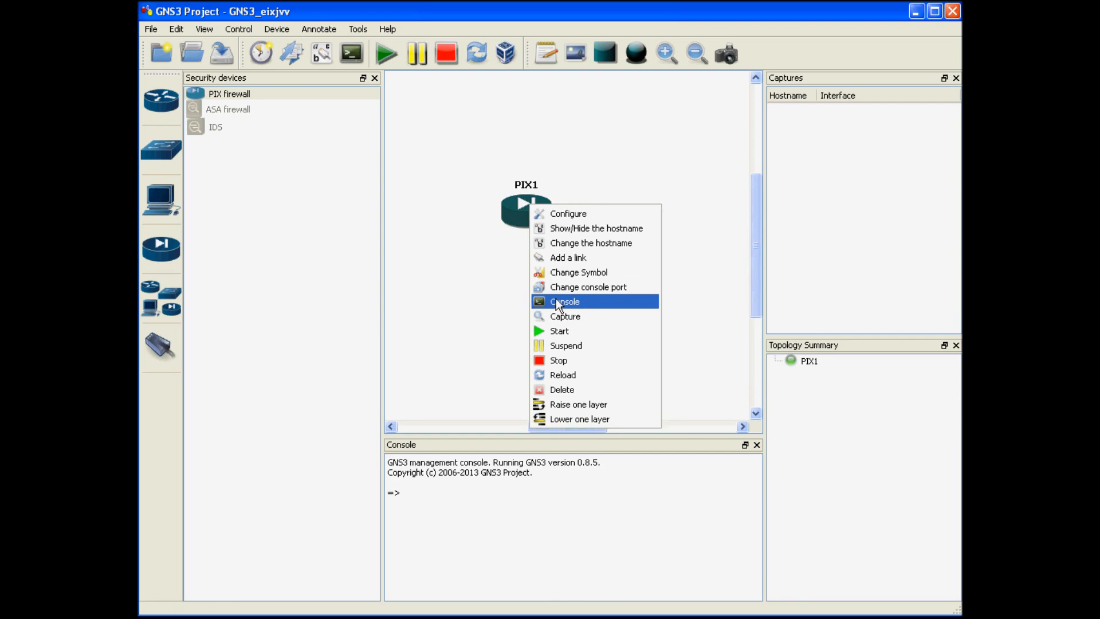
pyautogui.click(565, 302)
pyautogui.write('en')
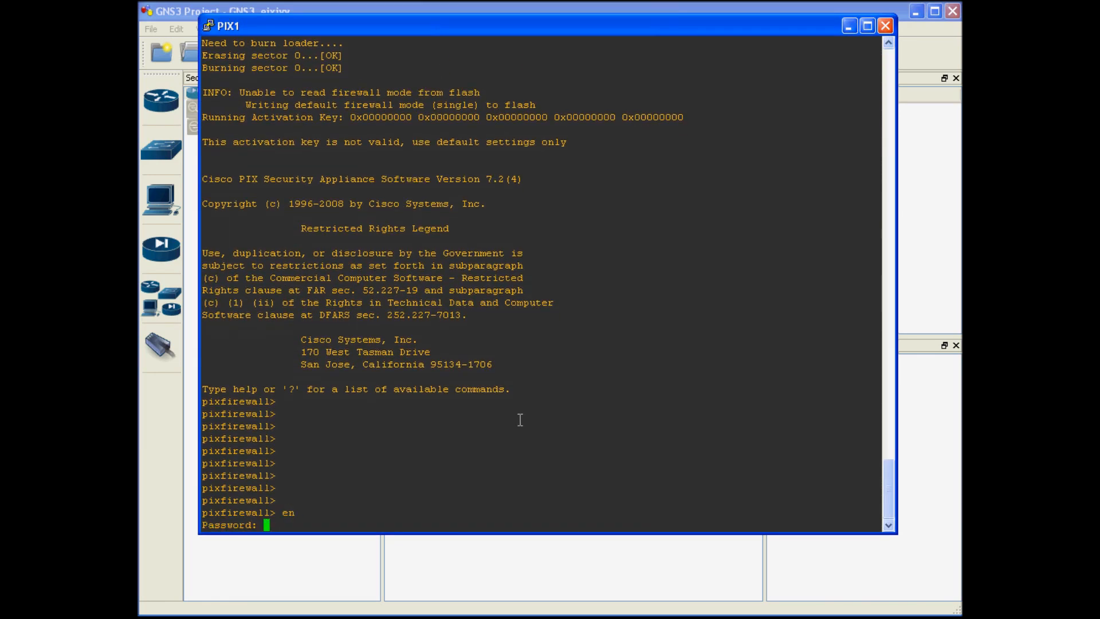
# - Run 'sh run' on PIX1 and review the displayed running configuration
pyautogui.write('sh run')
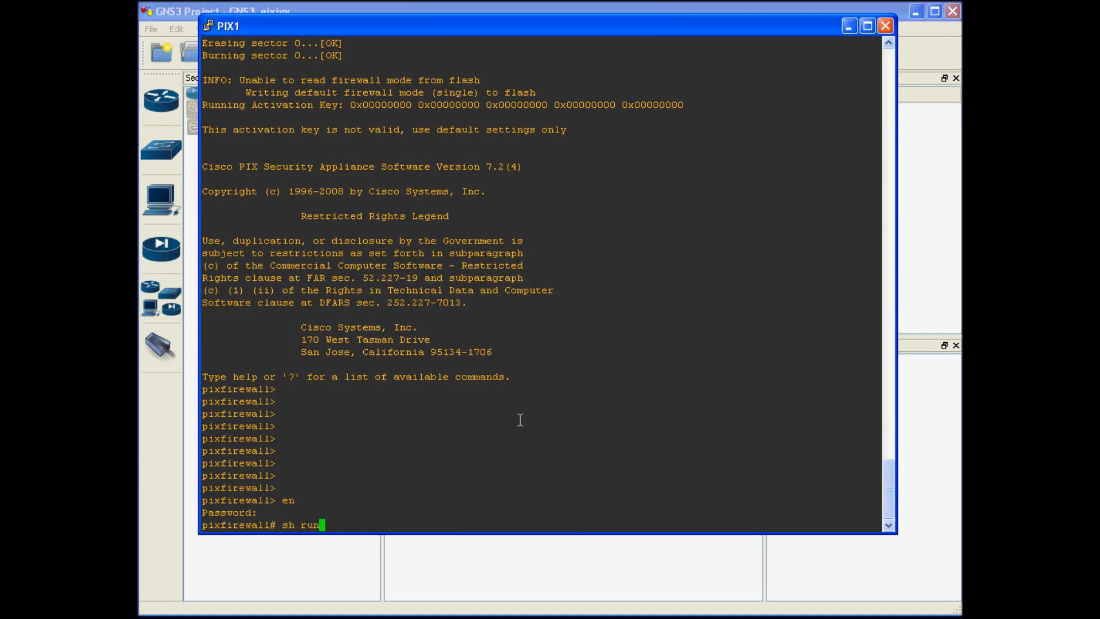
pyautogui.press('Return')
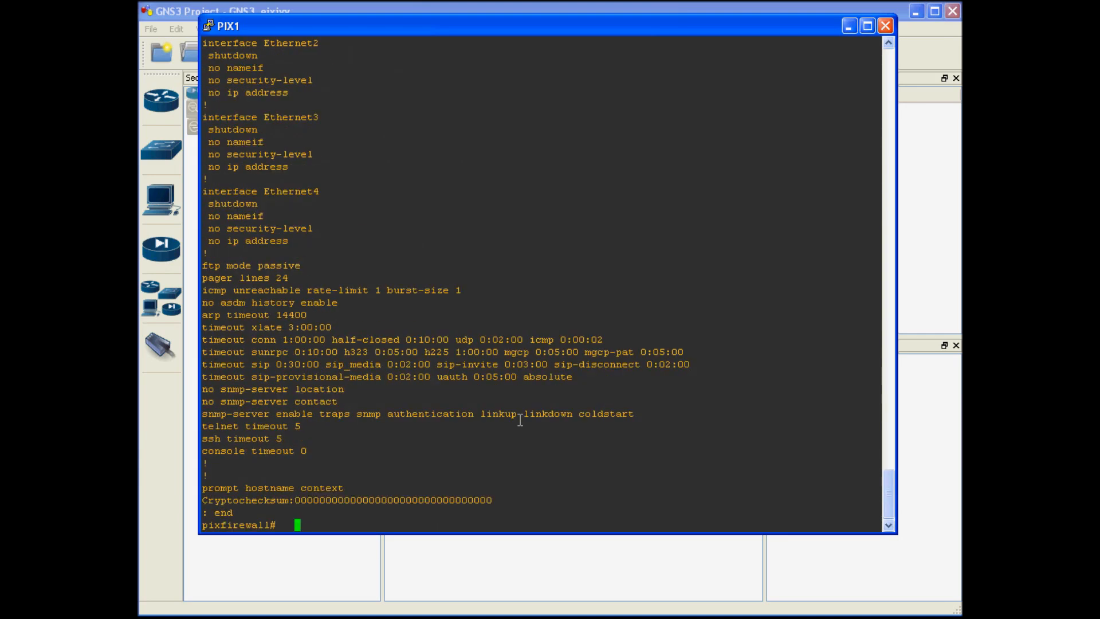
pyautogui.scroll(3)
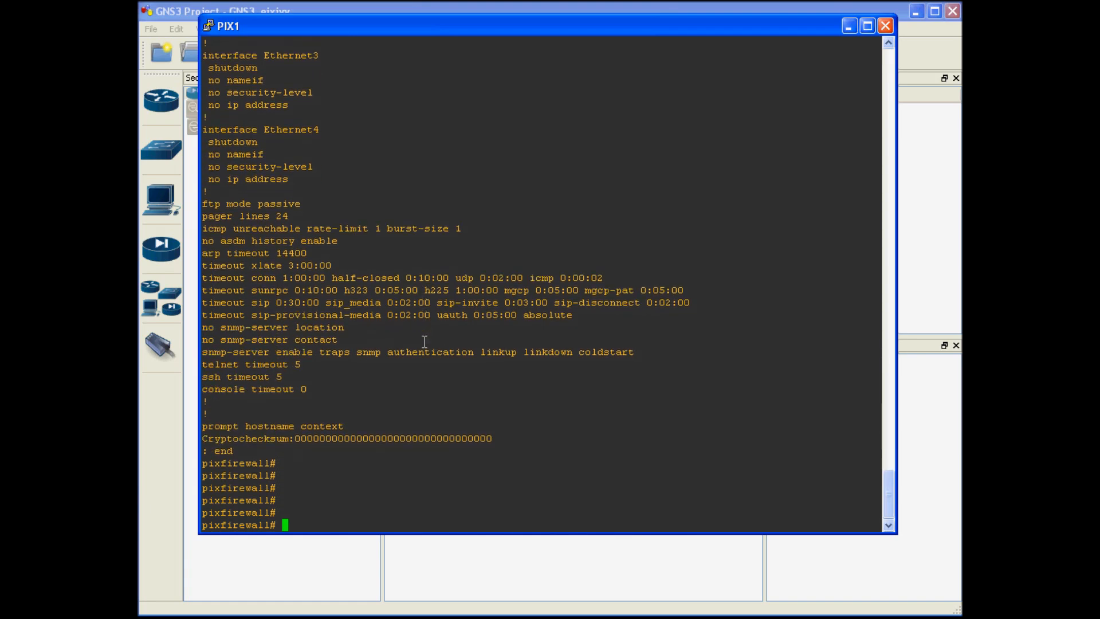
pyautogui.moveTo(720, 170)
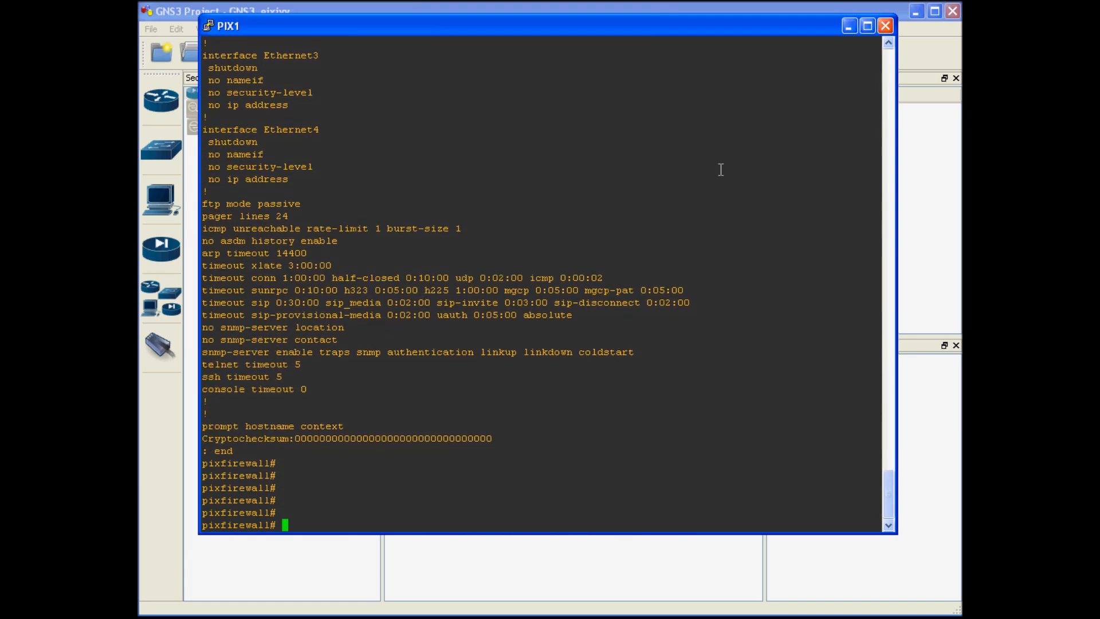
pyautogui.moveTo(667, 162)
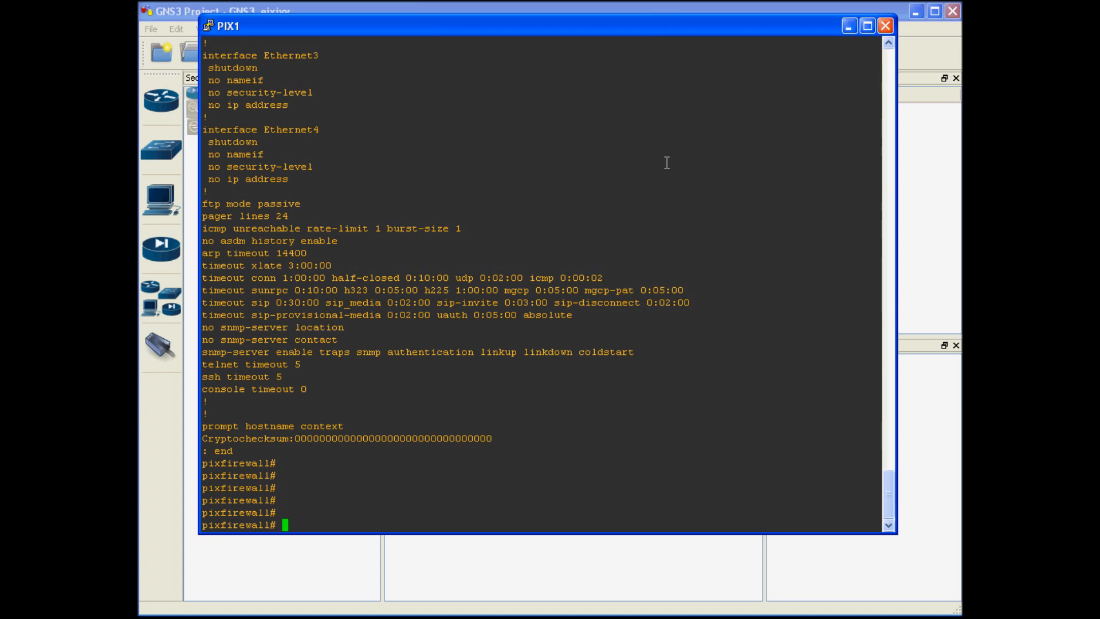